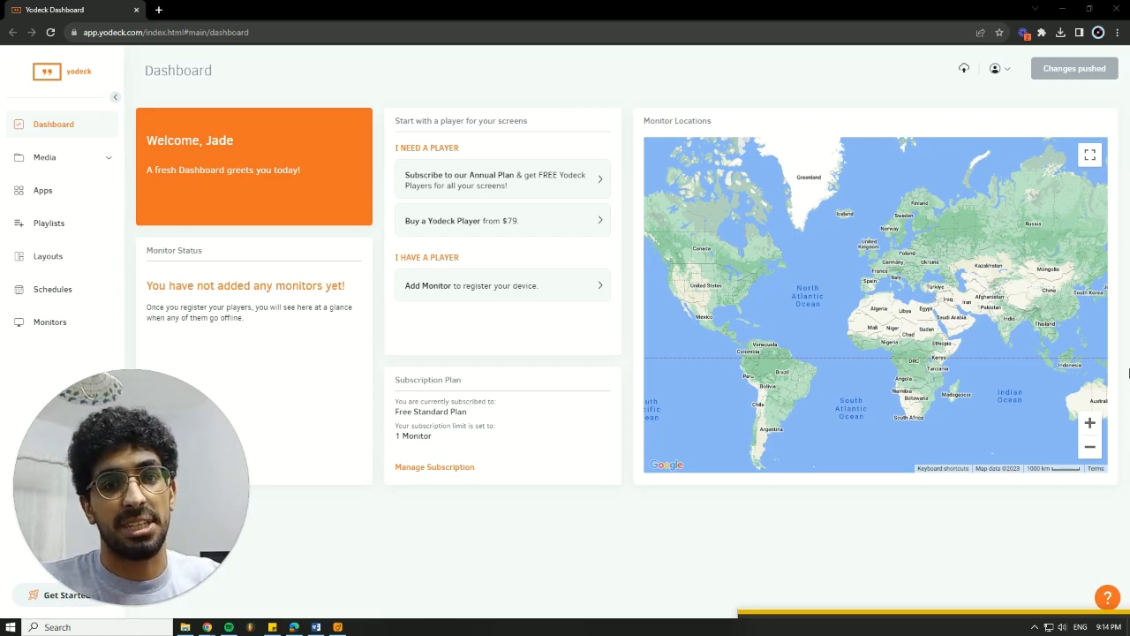
mouse_move(433, 330)
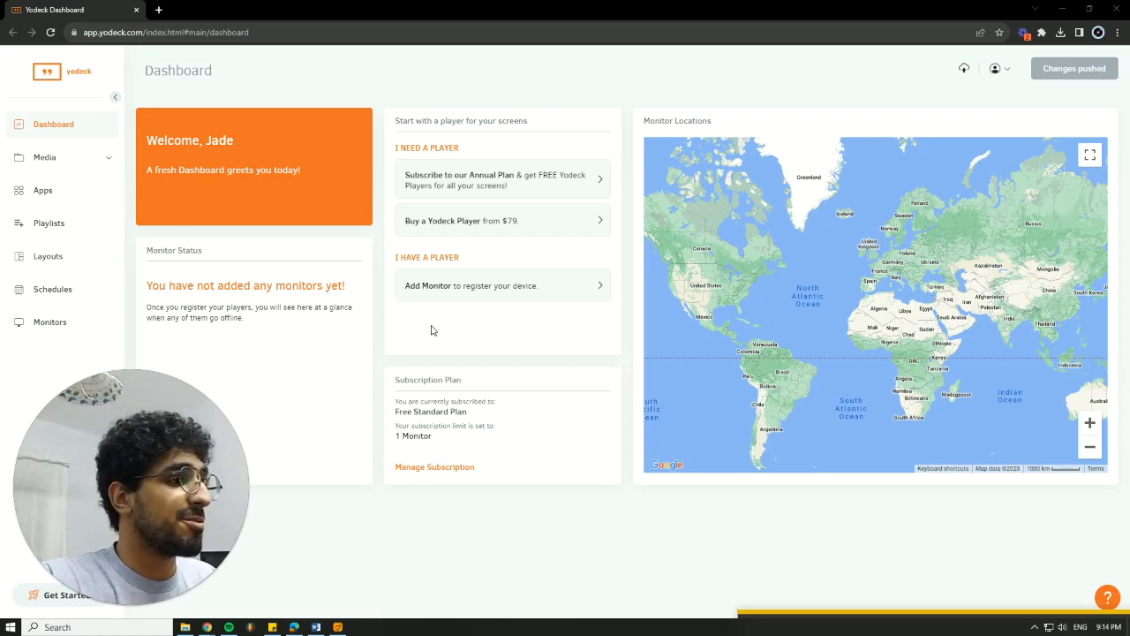
mouse_move(343, 311)
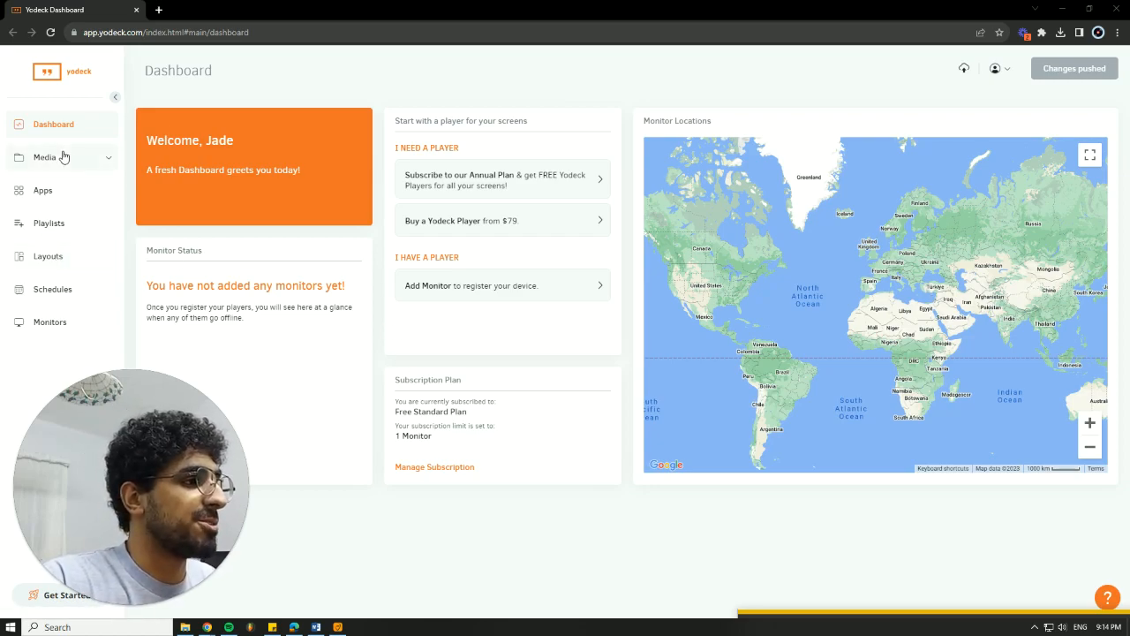
Expand Media in the sidebar to reveal images, videos and audio categories
click(44, 155)
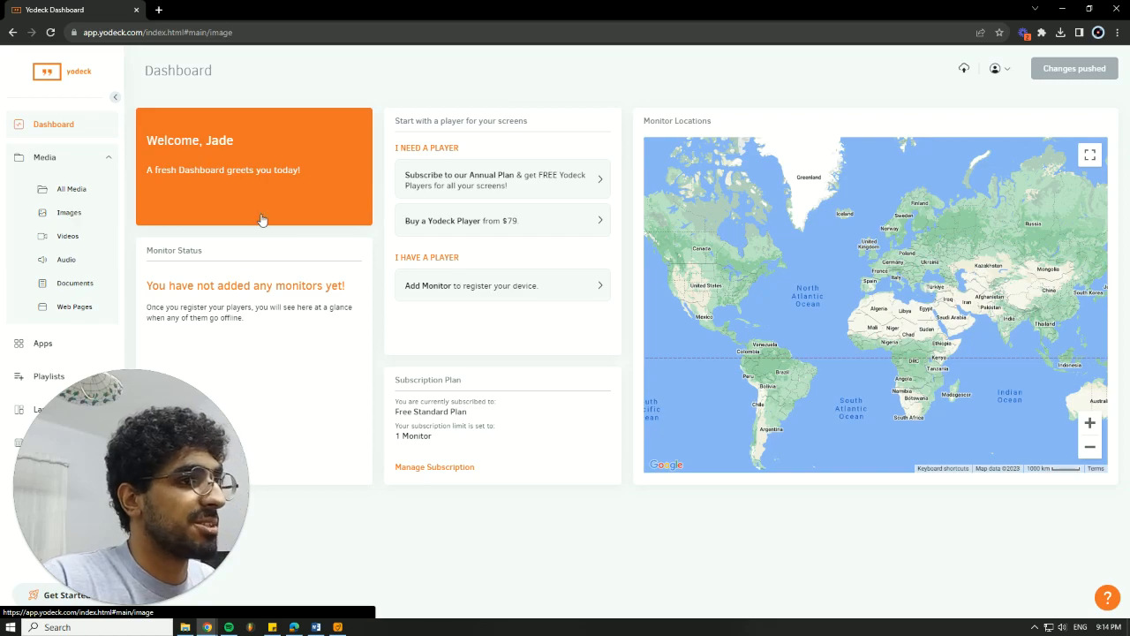
mouse_move(226, 244)
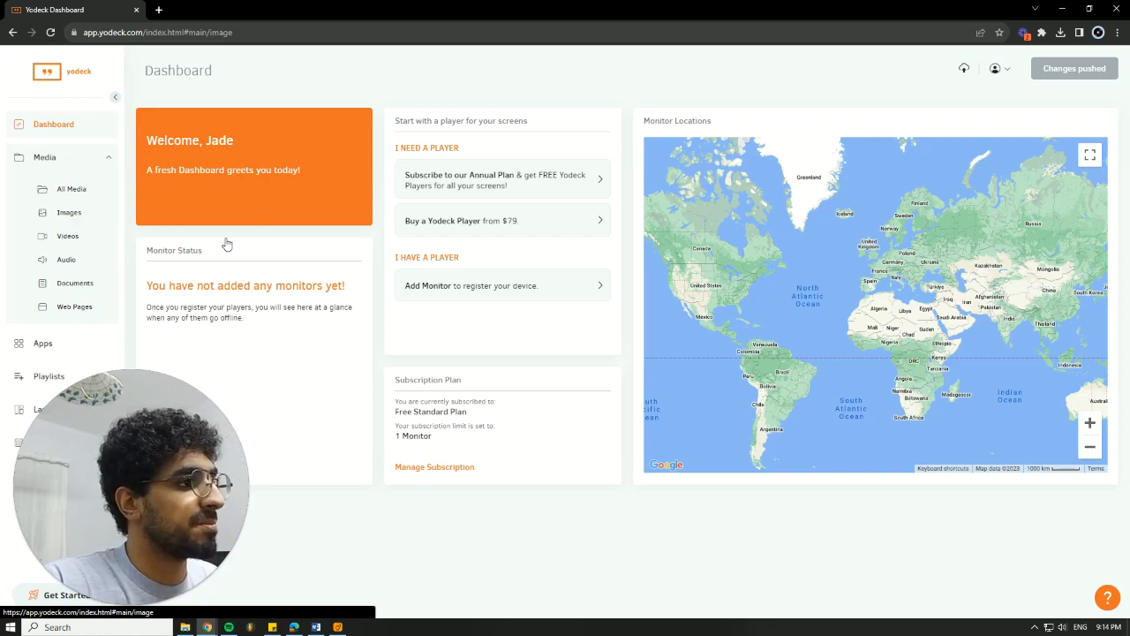
Browse the Images library, start an Add Image upload from device, then cancel it
click(69, 212)
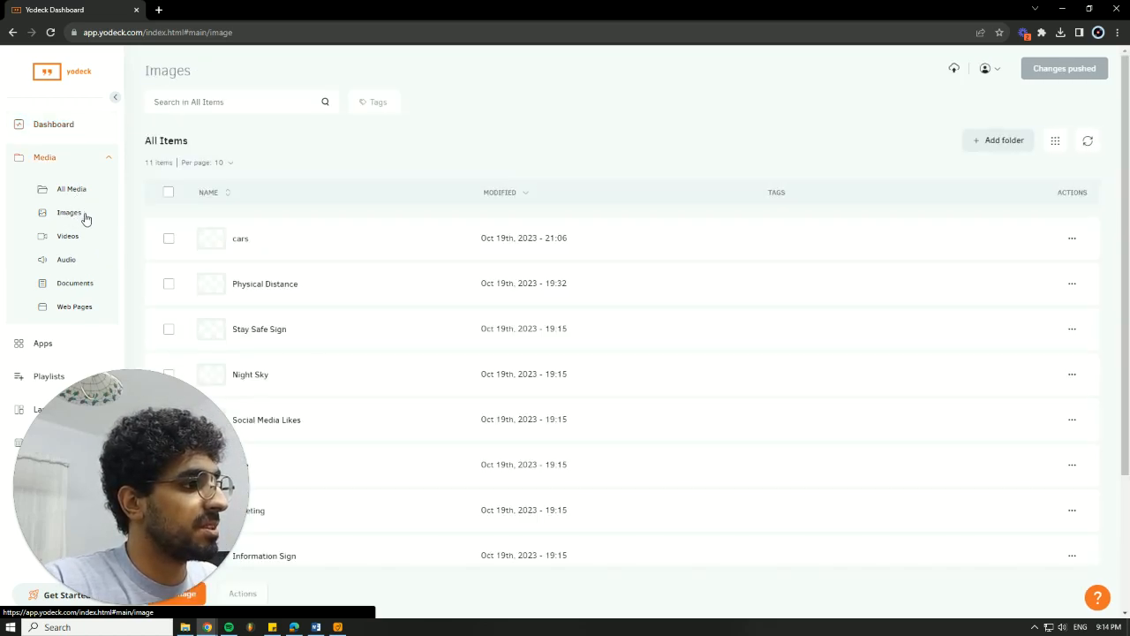
scroll(down, 3)
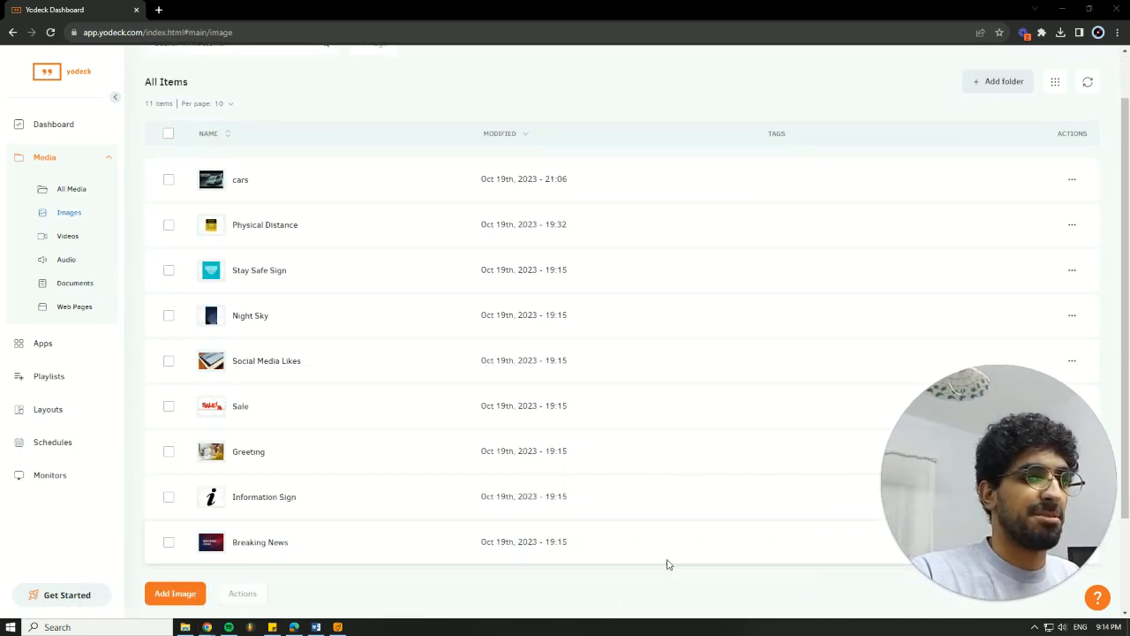
click(175, 593)
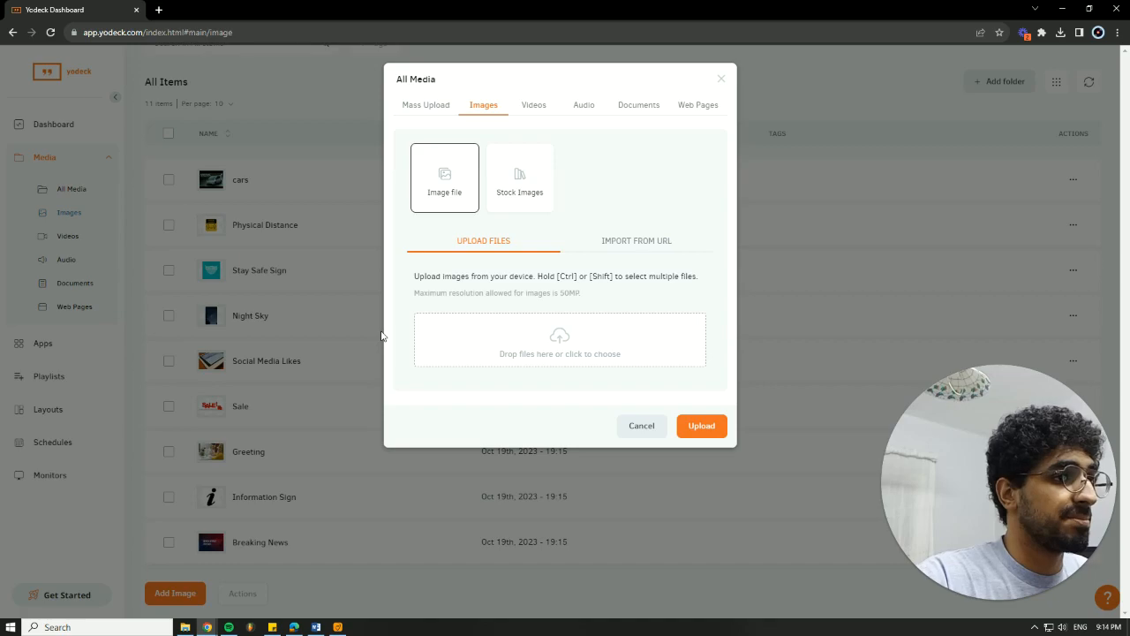
click(560, 339)
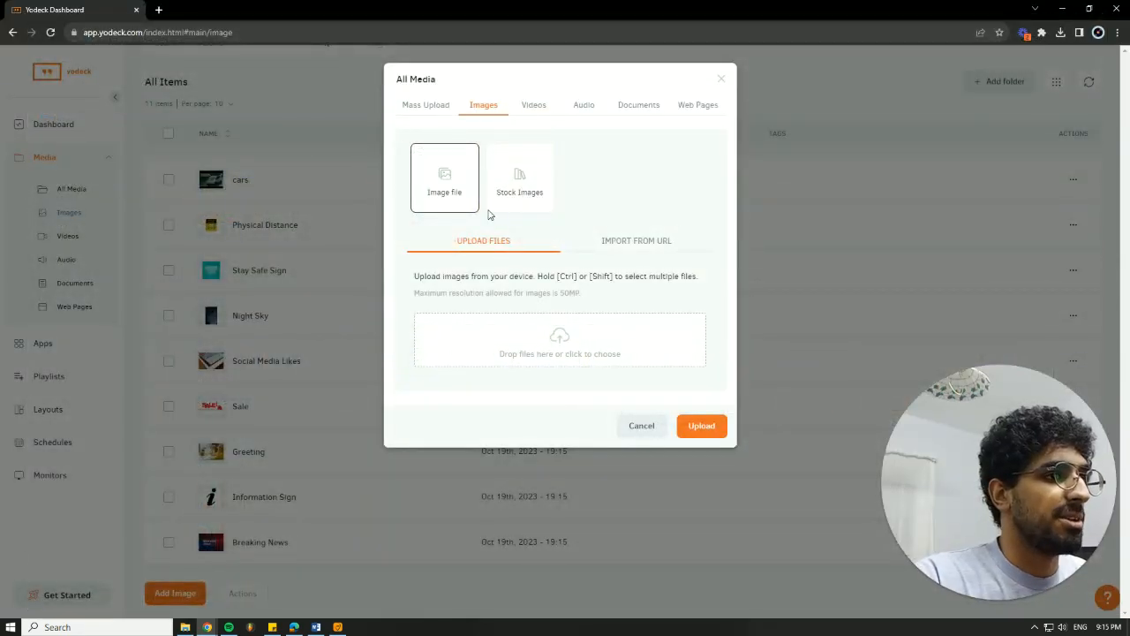
click(641, 424)
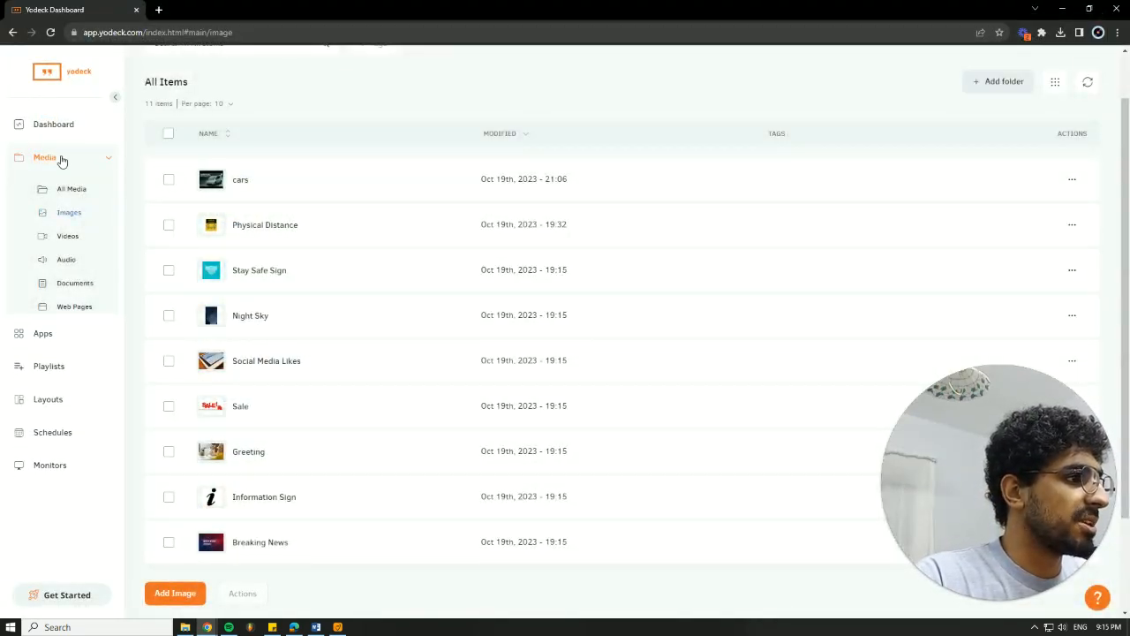
From Monitors, start adding a monitor and choose Android Player as its type
click(49, 464)
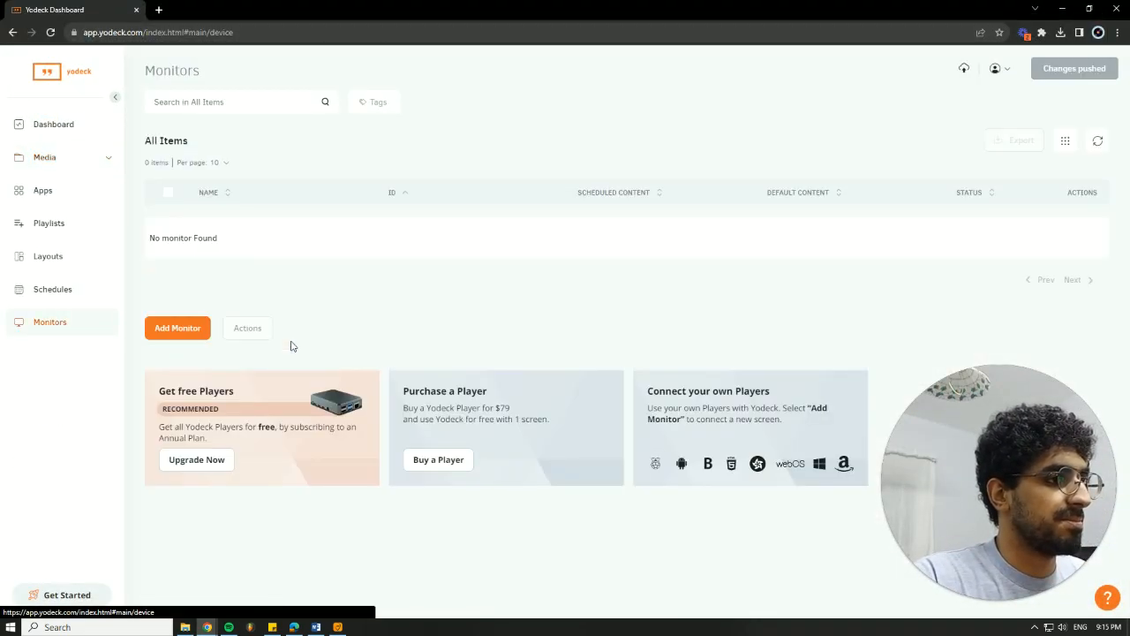
click(177, 326)
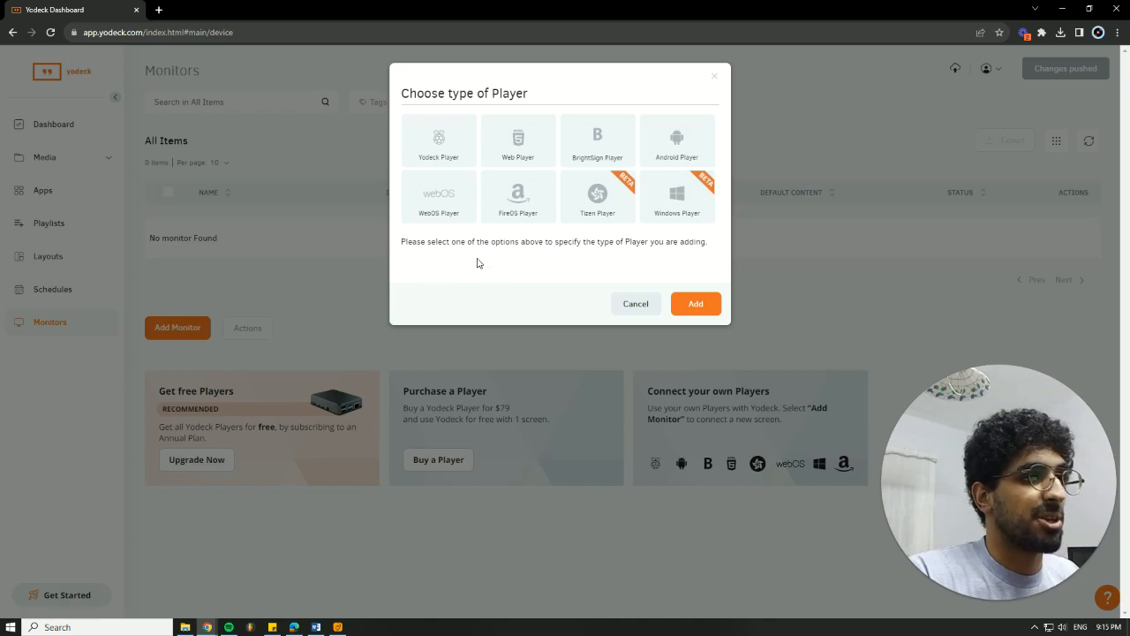
click(676, 142)
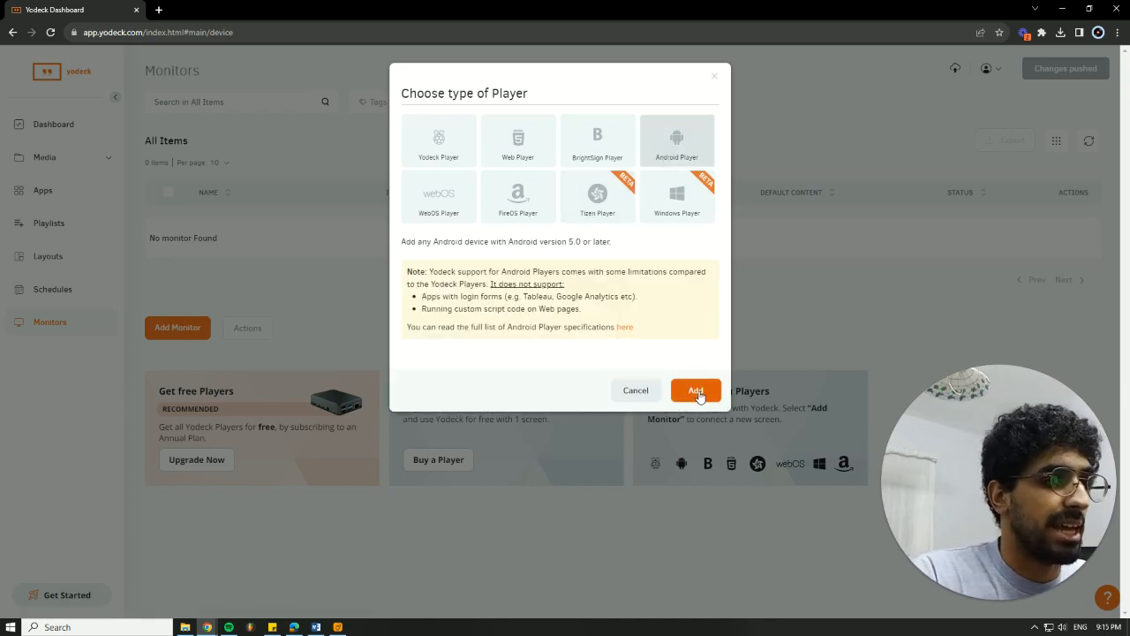
click(696, 390)
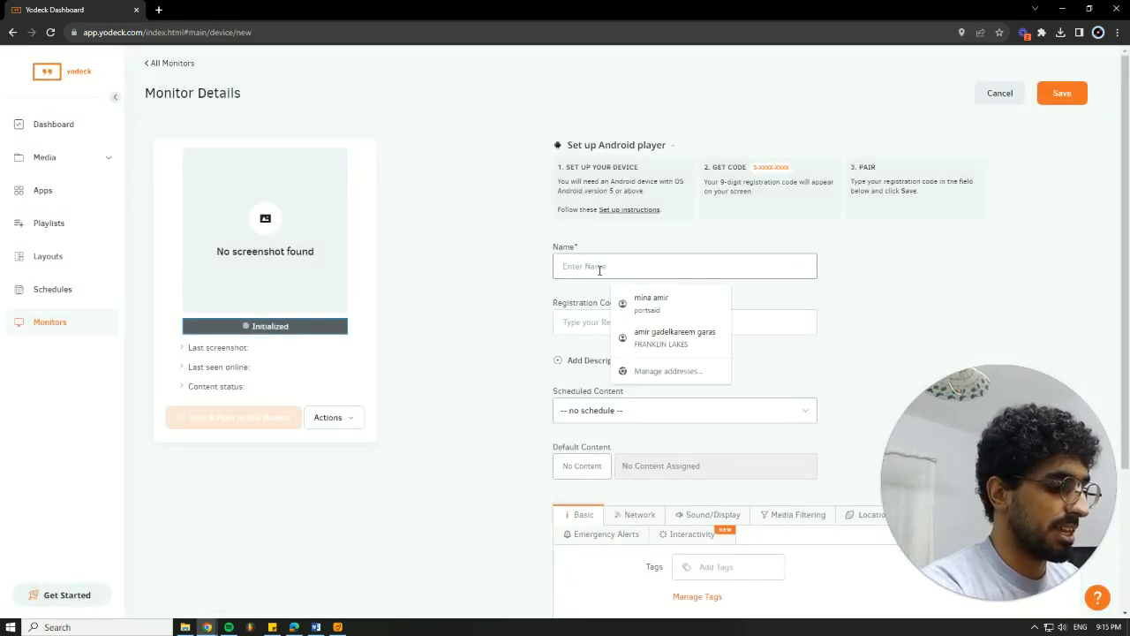
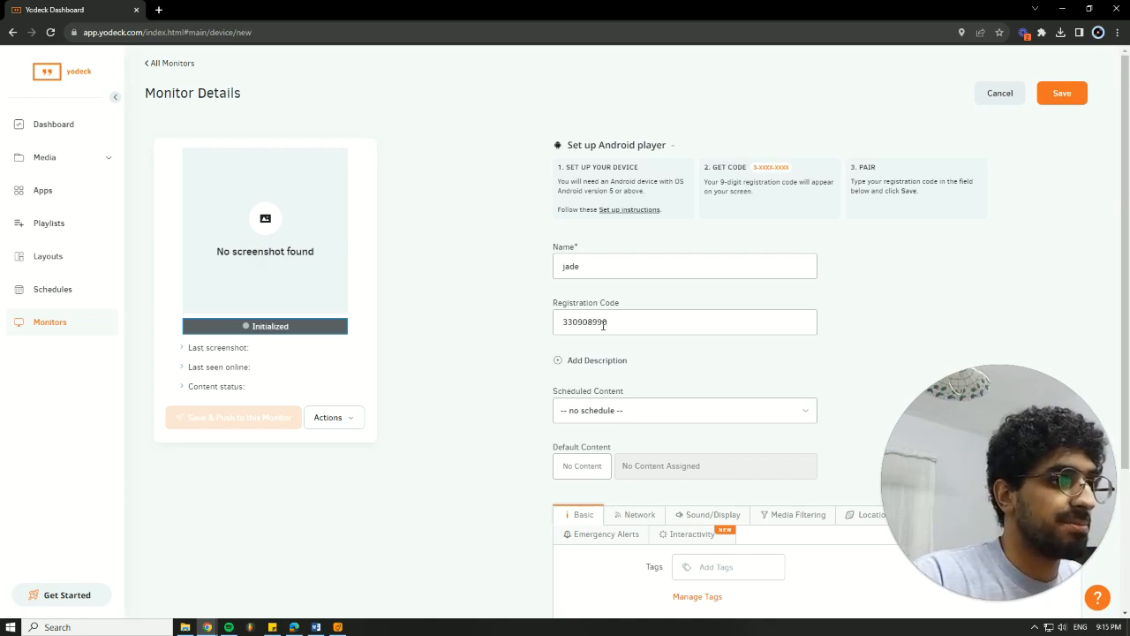
Set default content to the Media item 'cars' and save the jade monitor
click(581, 346)
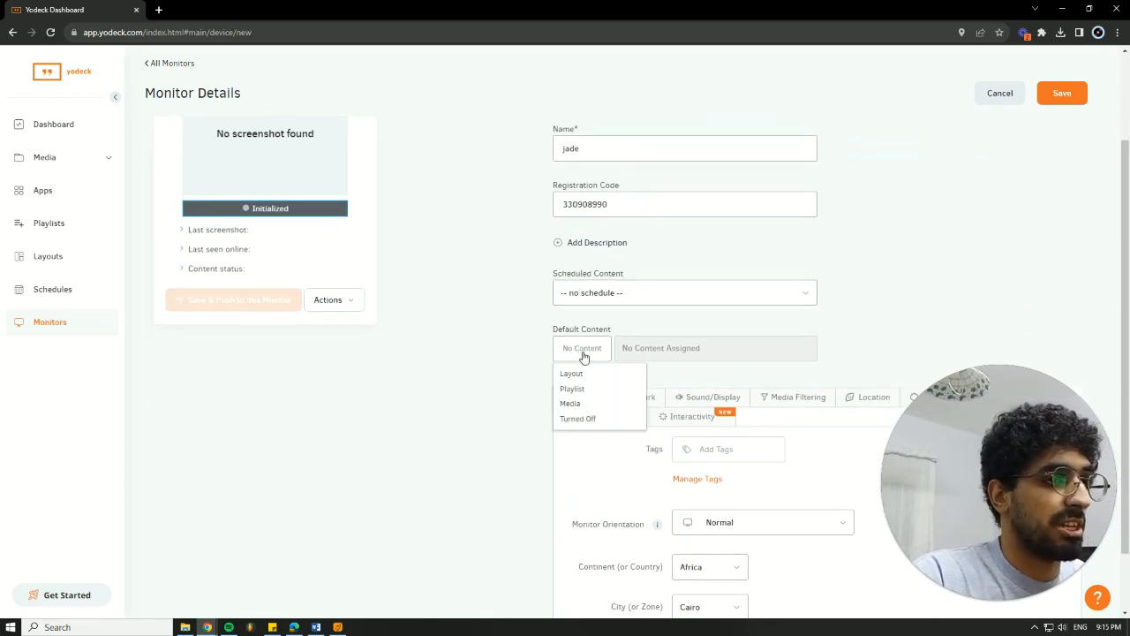
click(568, 403)
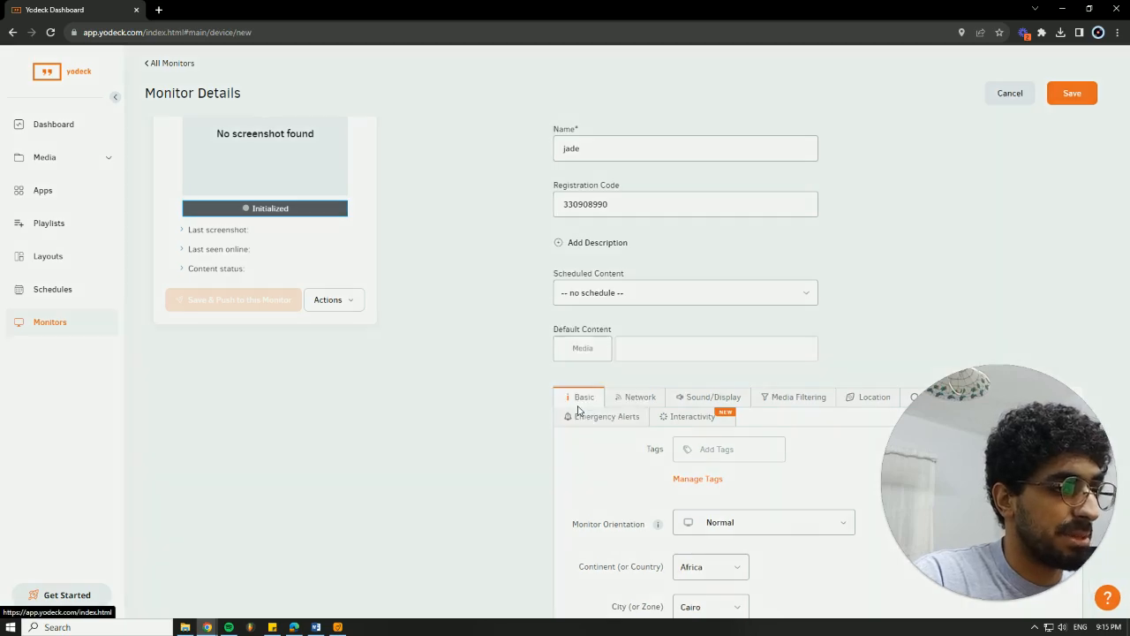
click(583, 346)
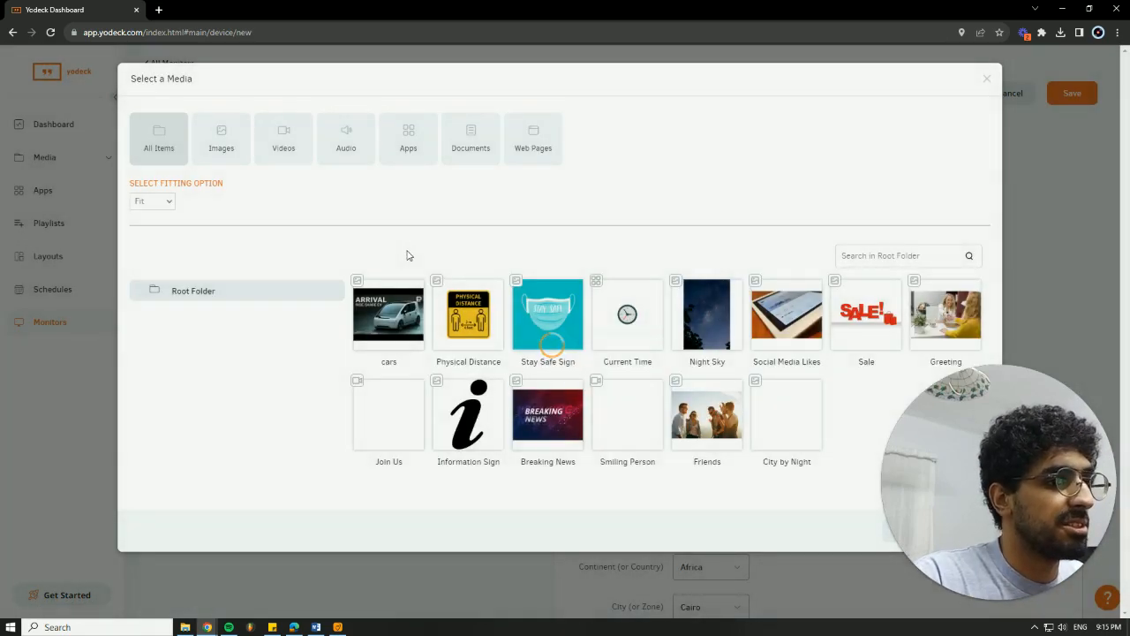
click(388, 314)
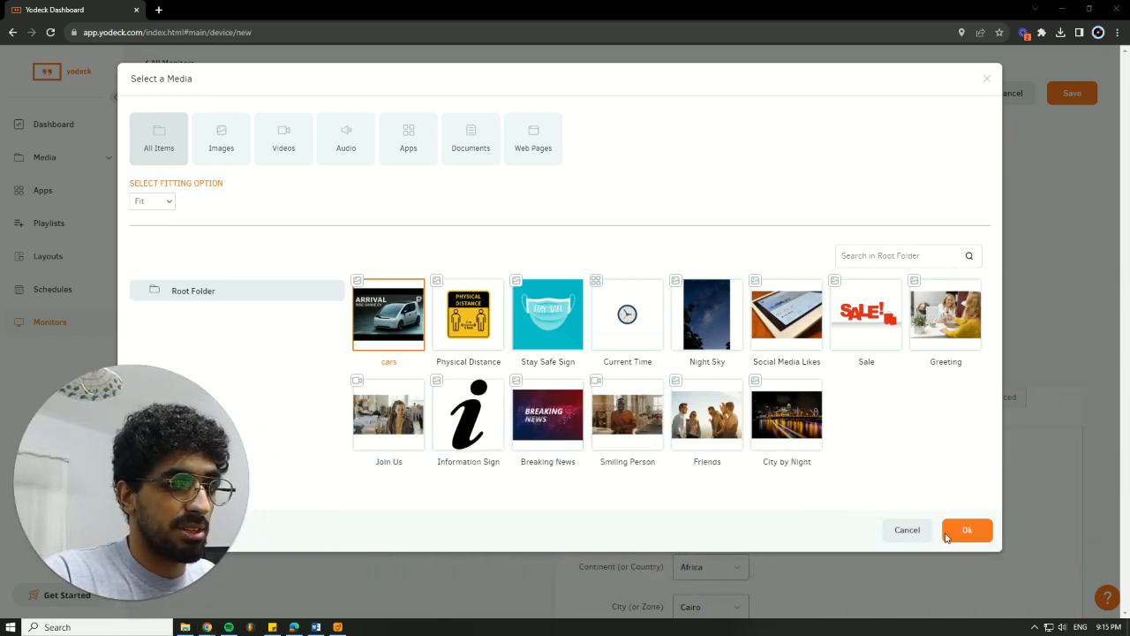
click(967, 530)
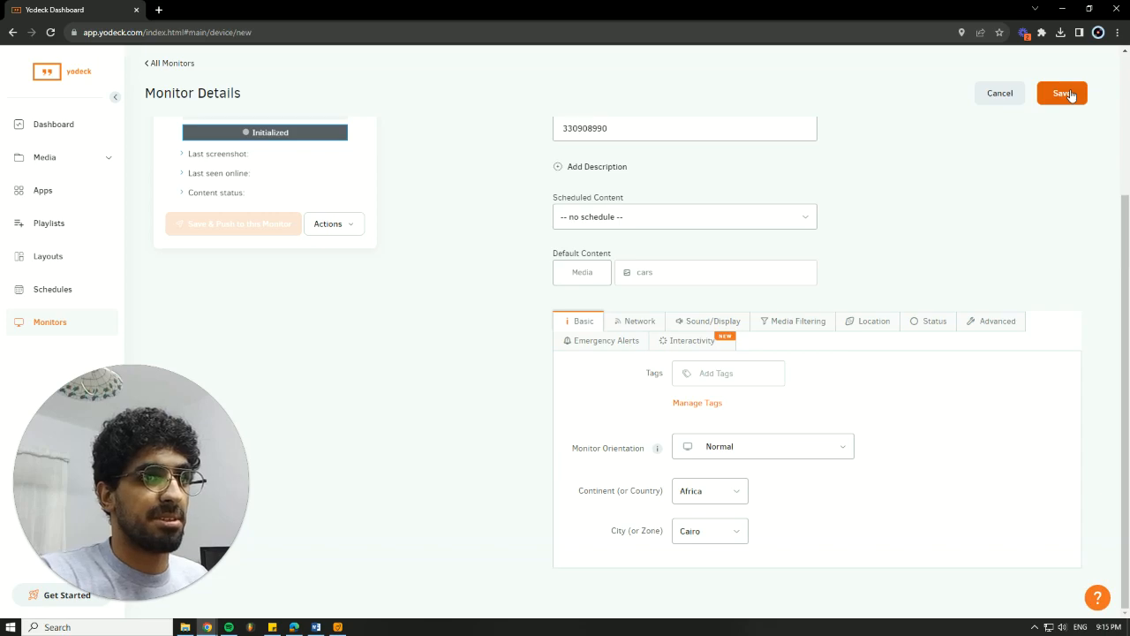
click(1062, 92)
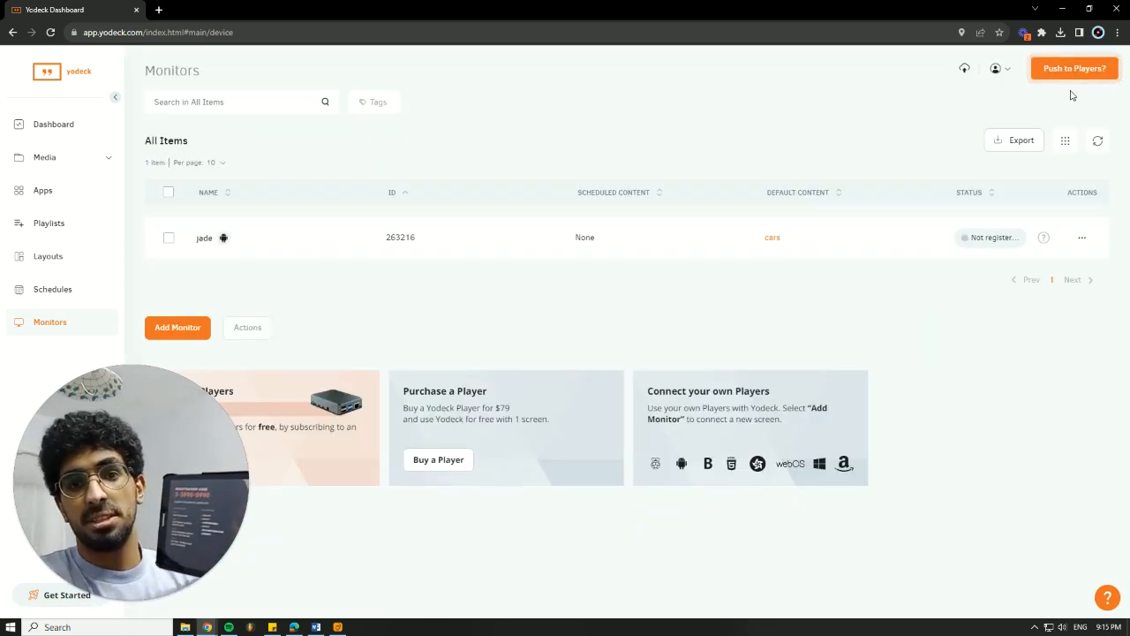